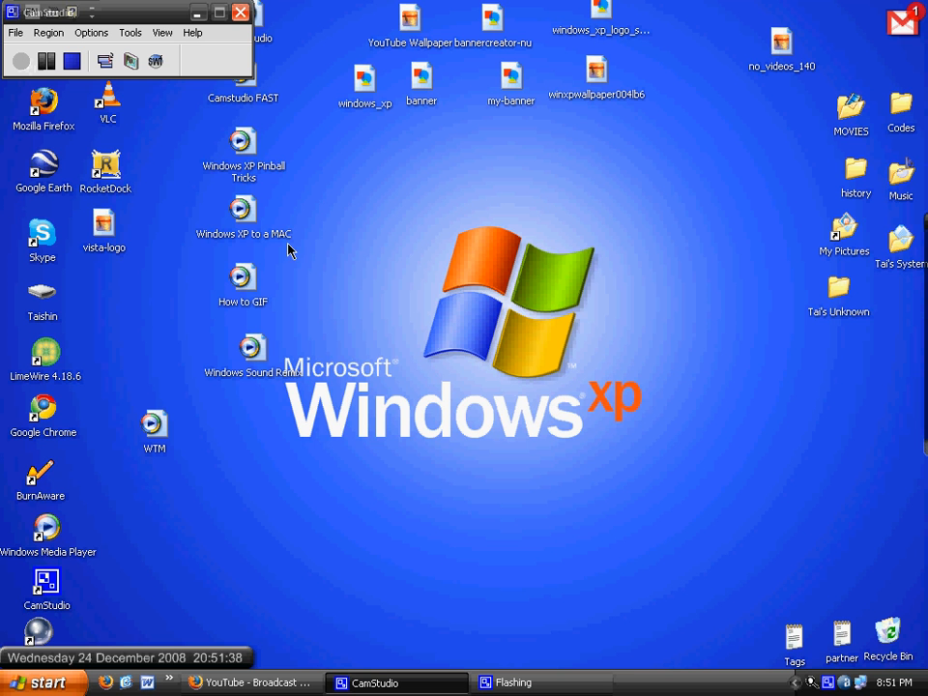
mouse_move(348, 377)
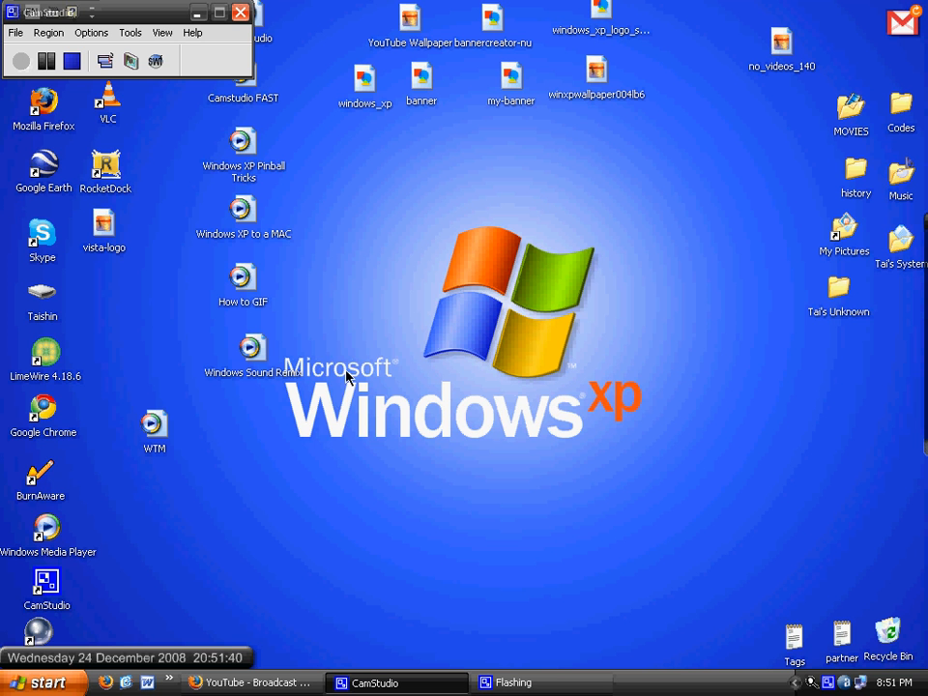
mouse_move(101, 87)
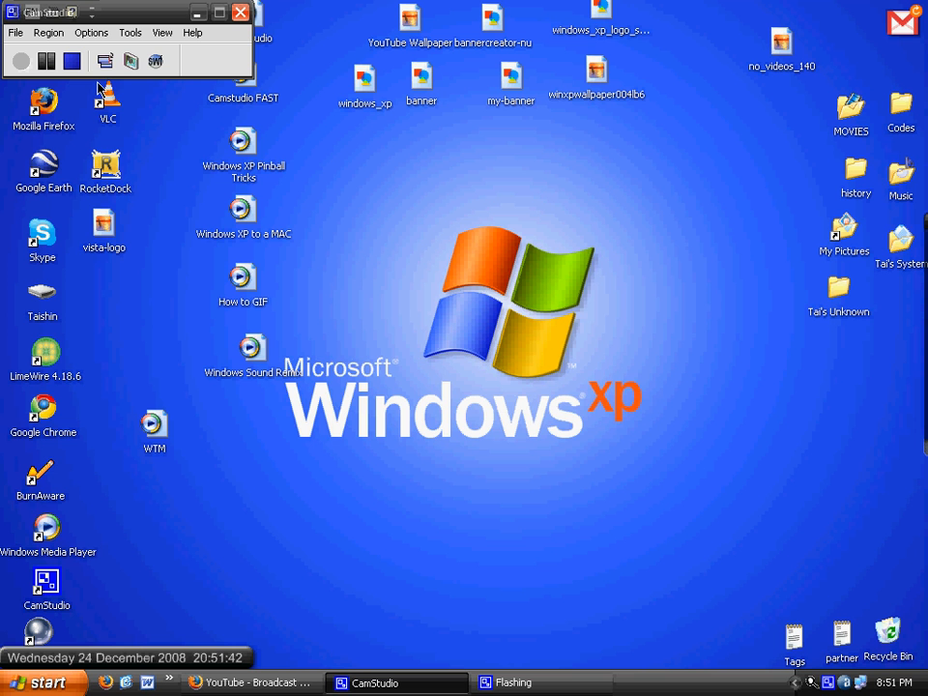
mouse_move(281, 452)
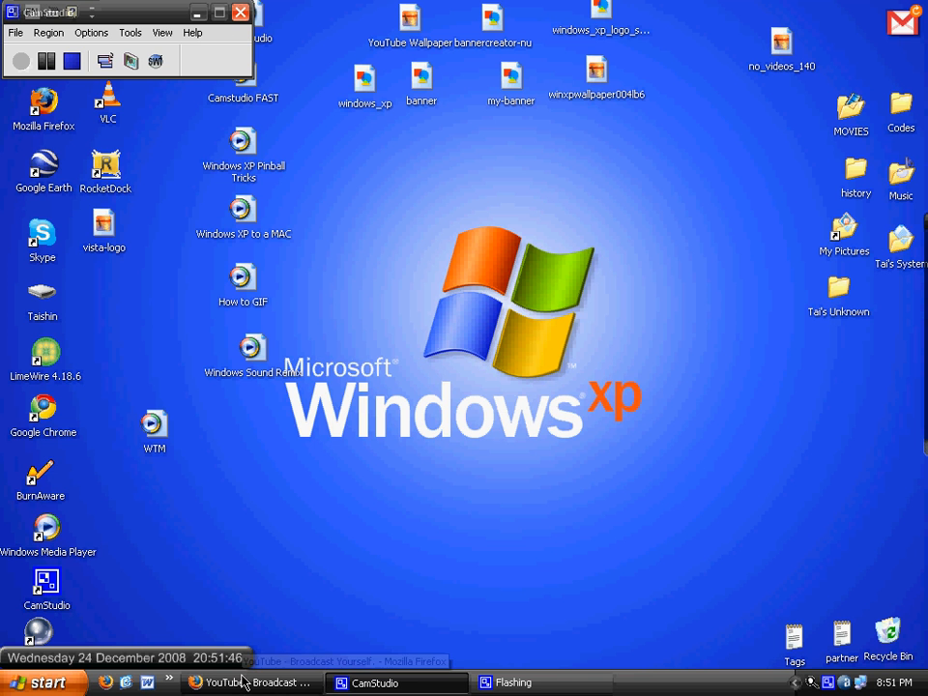
mouse_move(266, 686)
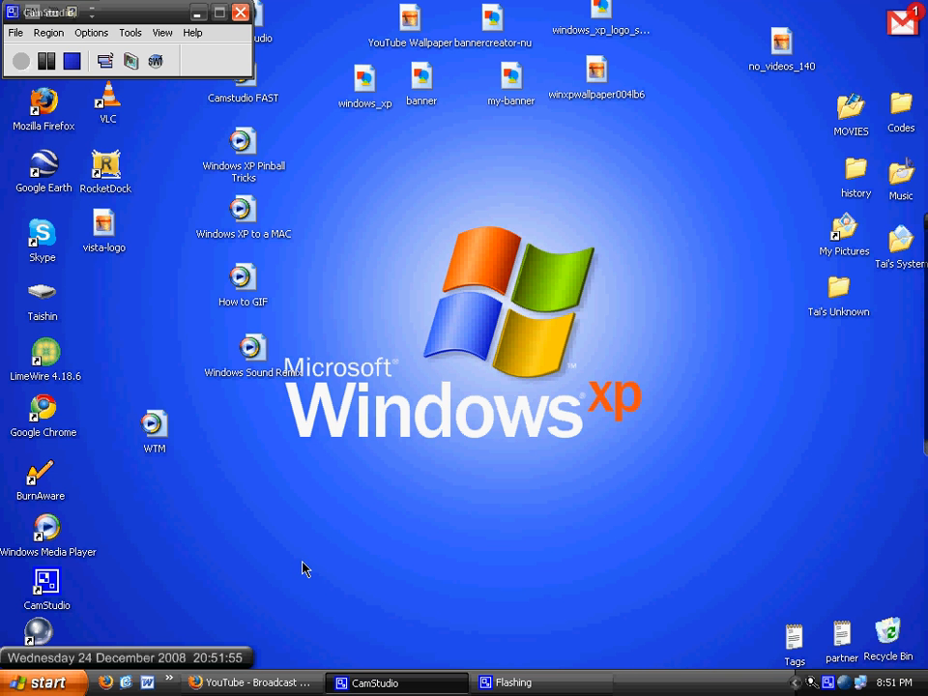
mouse_move(448, 542)
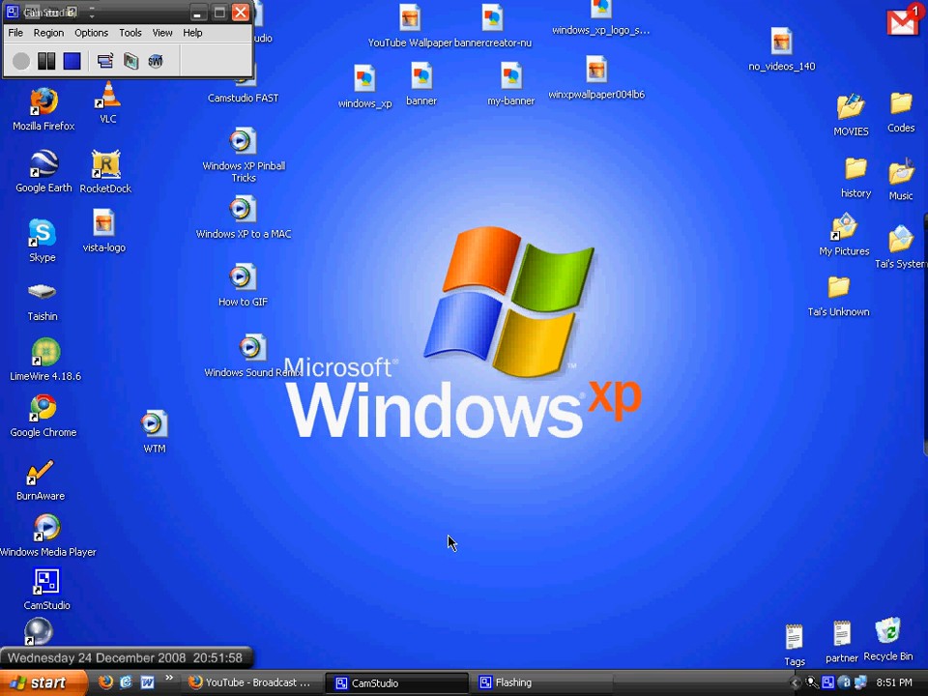
mouse_move(432, 556)
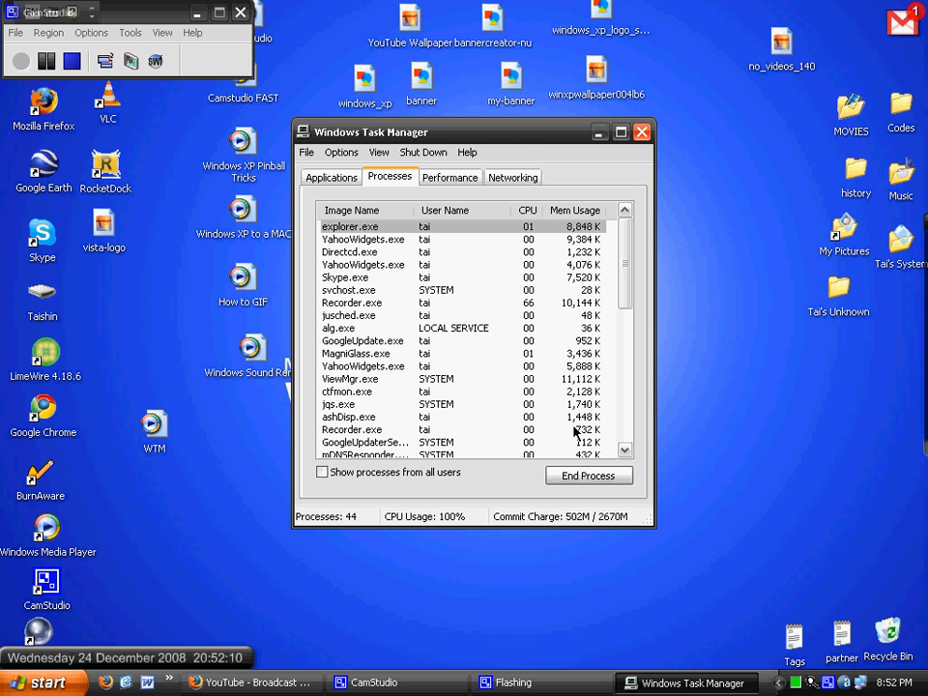
Show the Applications list and drag the Task Manager window to a new desktop position.
click(330, 177)
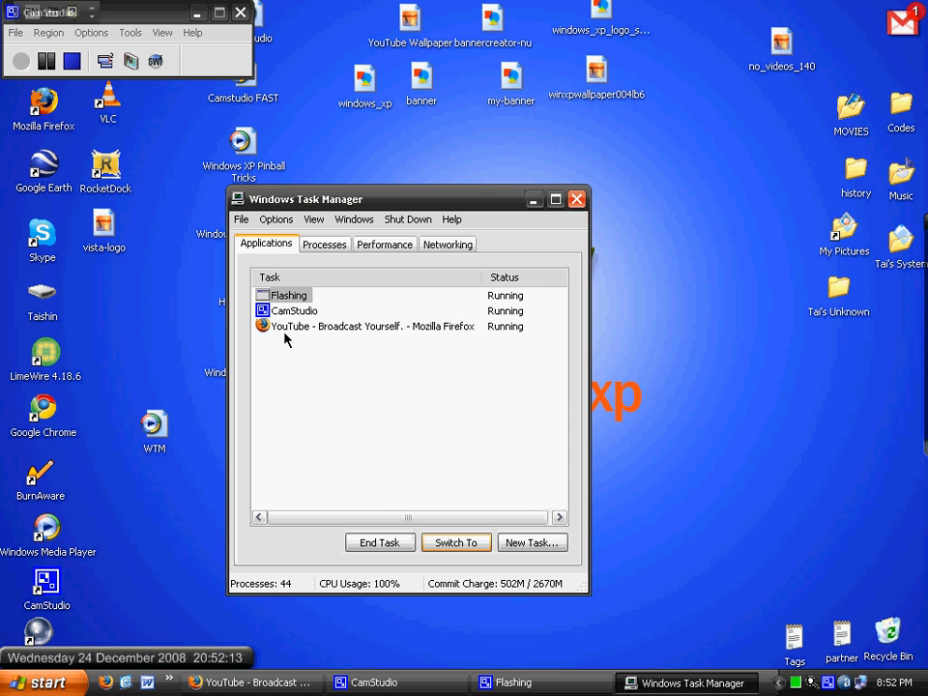
mouse_move(187, 455)
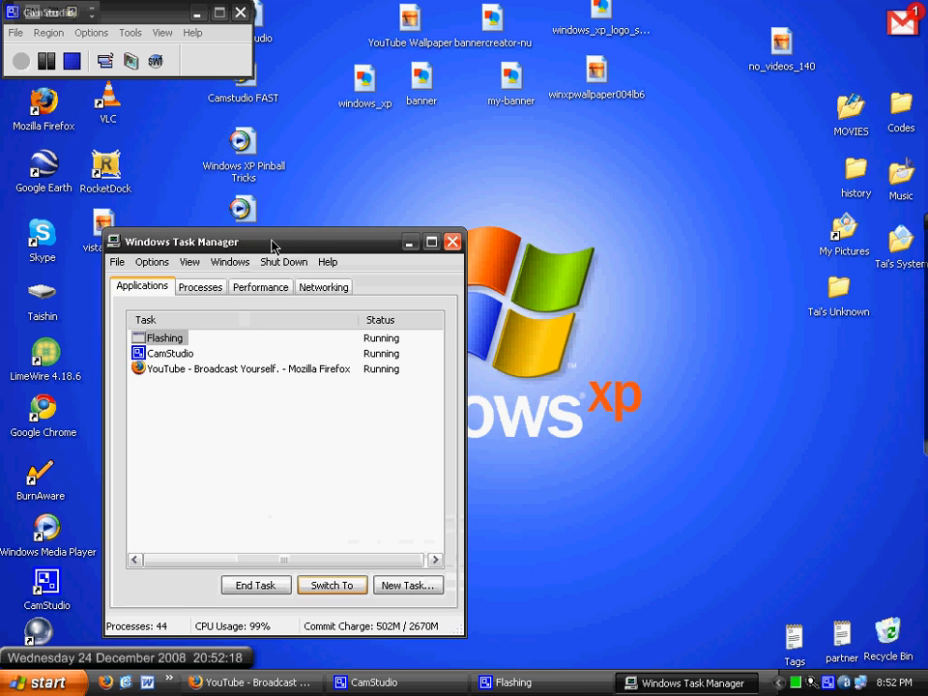
drag(181, 240, 307, 216)
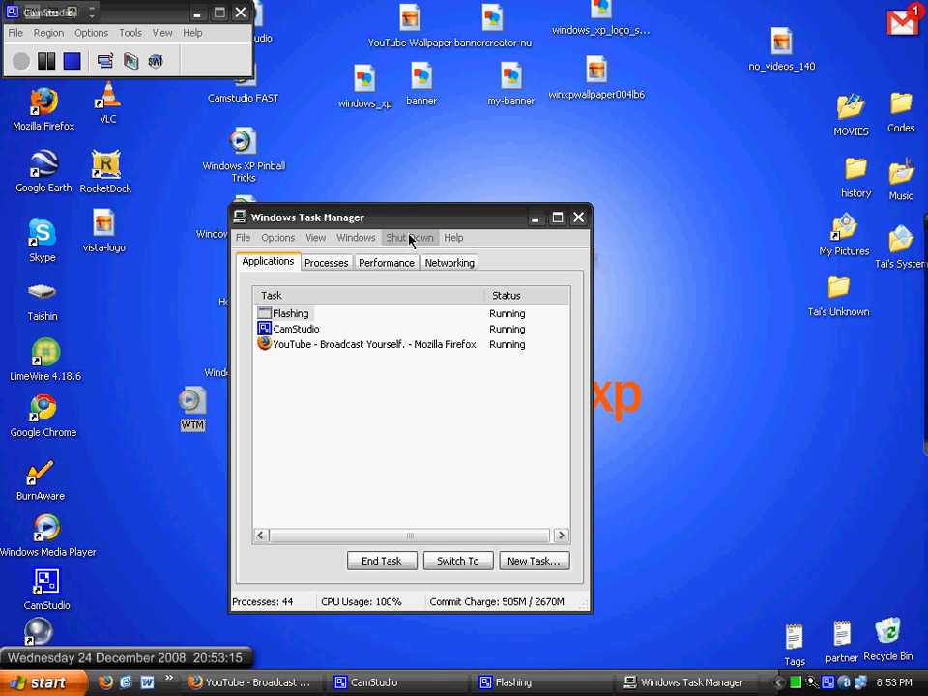
mouse_move(367, 216)
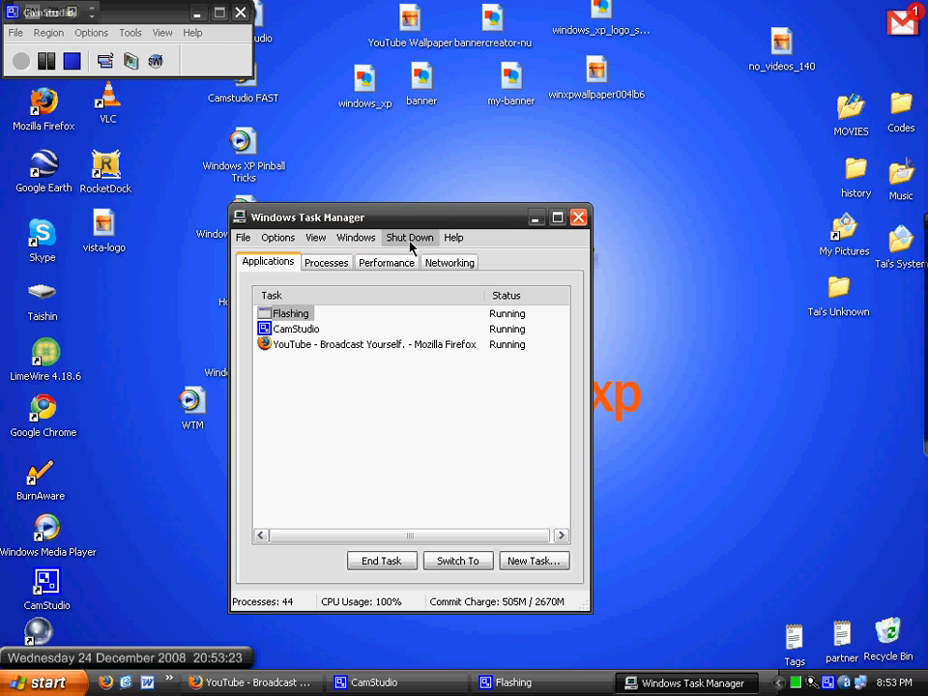
mouse_move(423, 242)
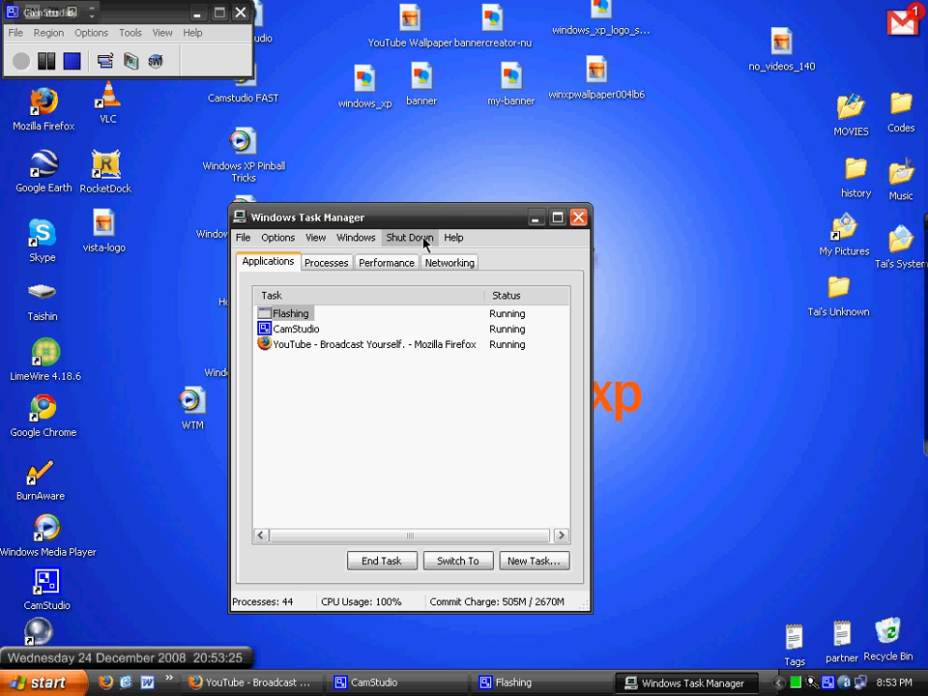
mouse_move(411, 253)
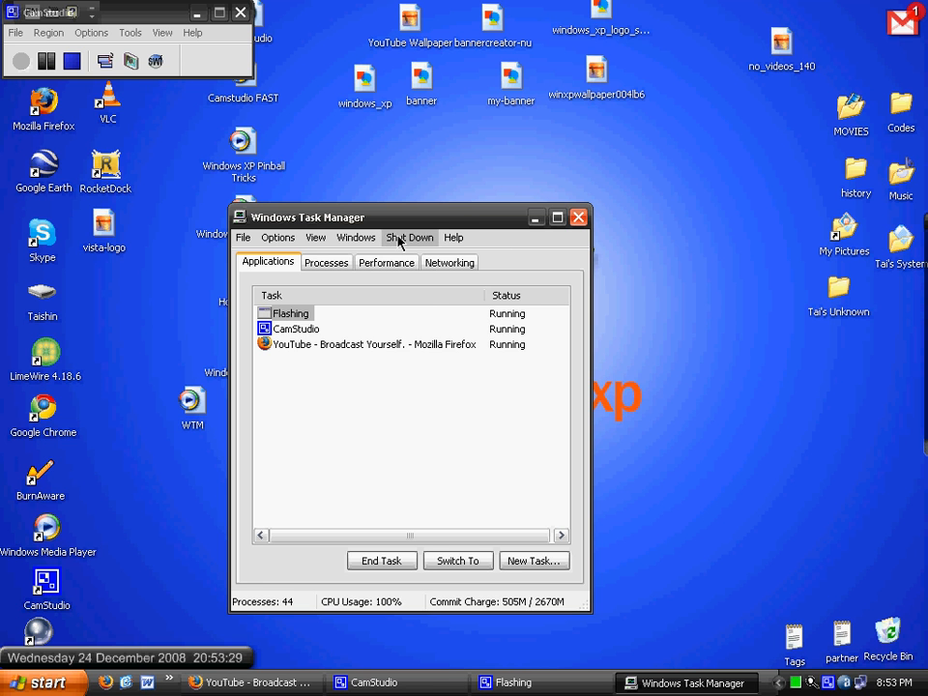
click(410, 237)
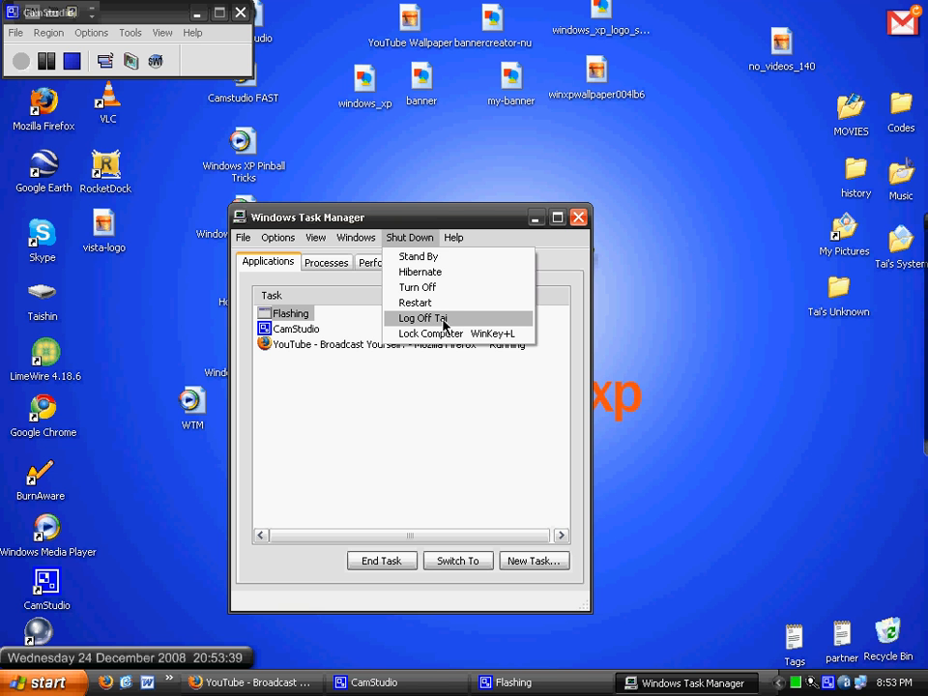
mouse_move(432, 319)
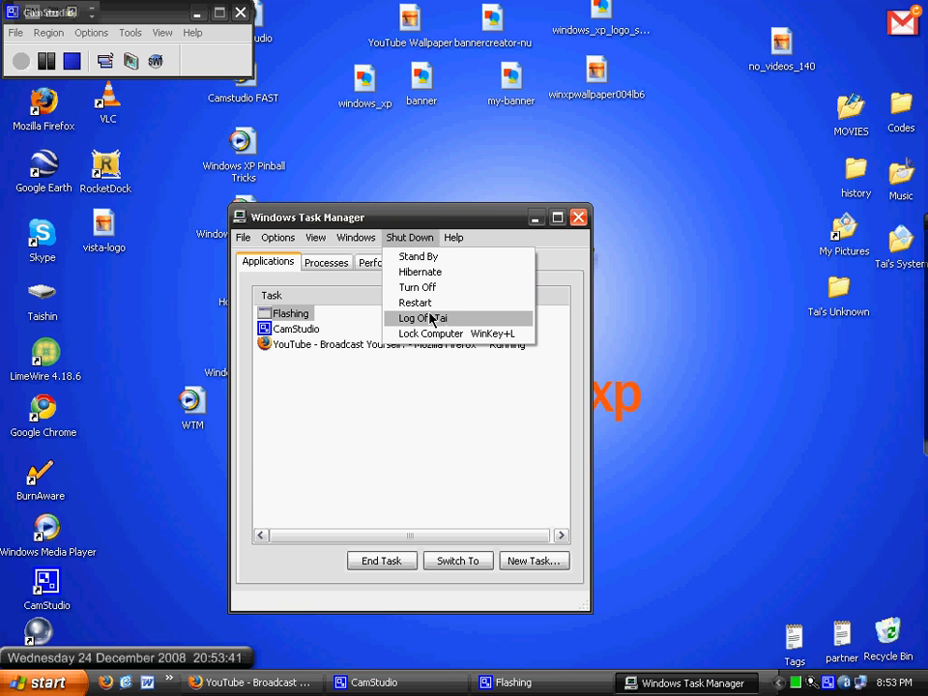
mouse_move(430, 309)
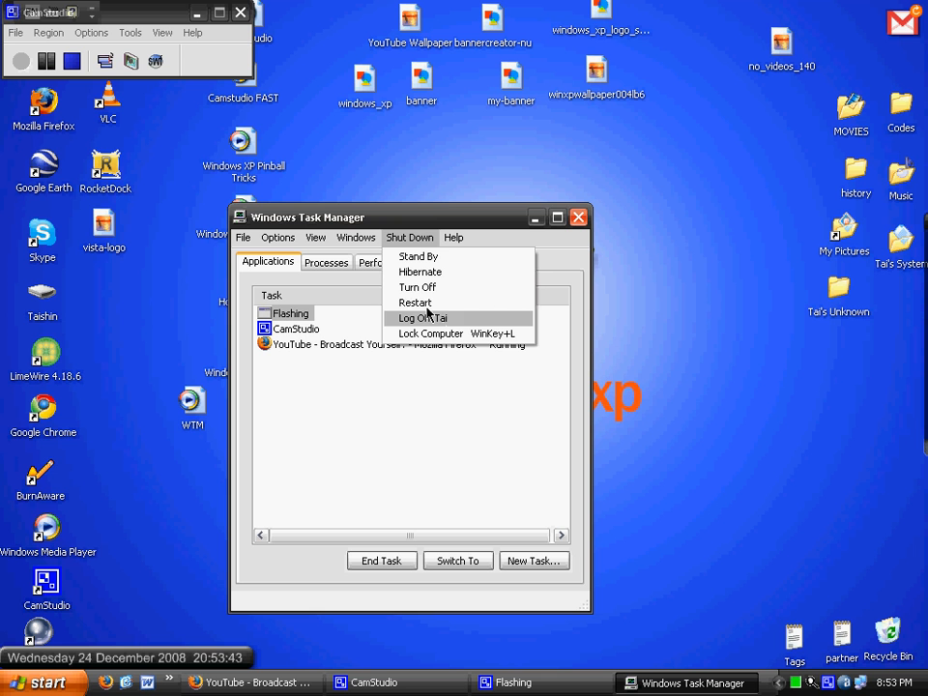
mouse_move(435, 319)
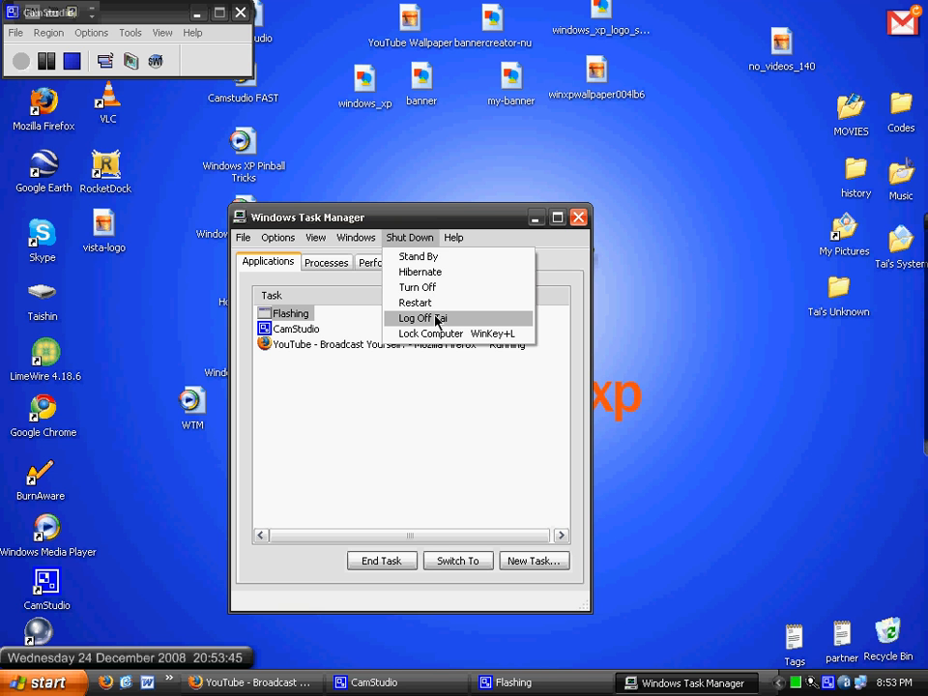
mouse_move(447, 323)
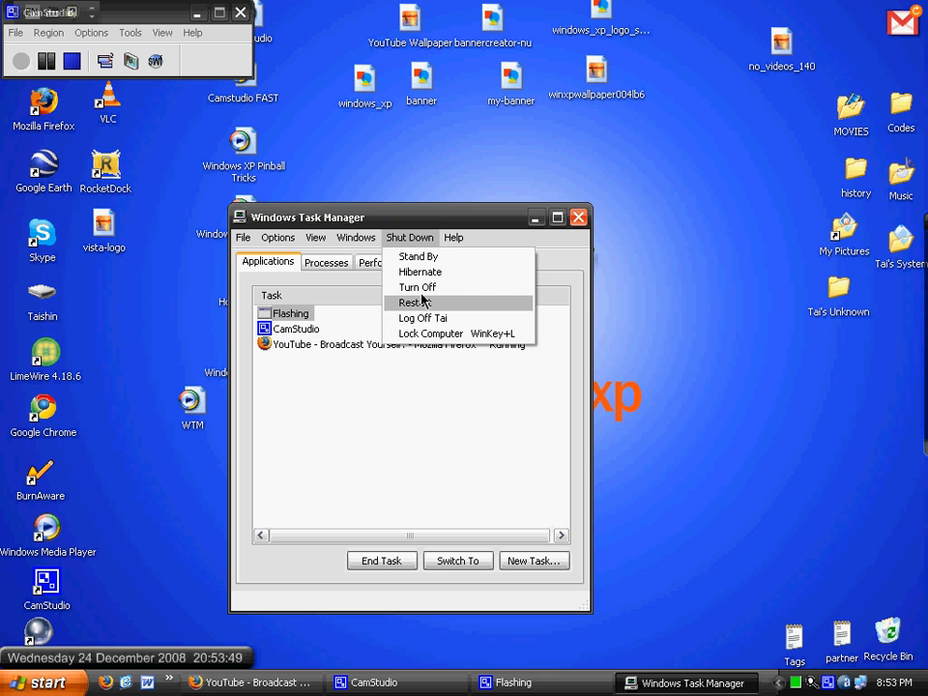
mouse_move(418, 287)
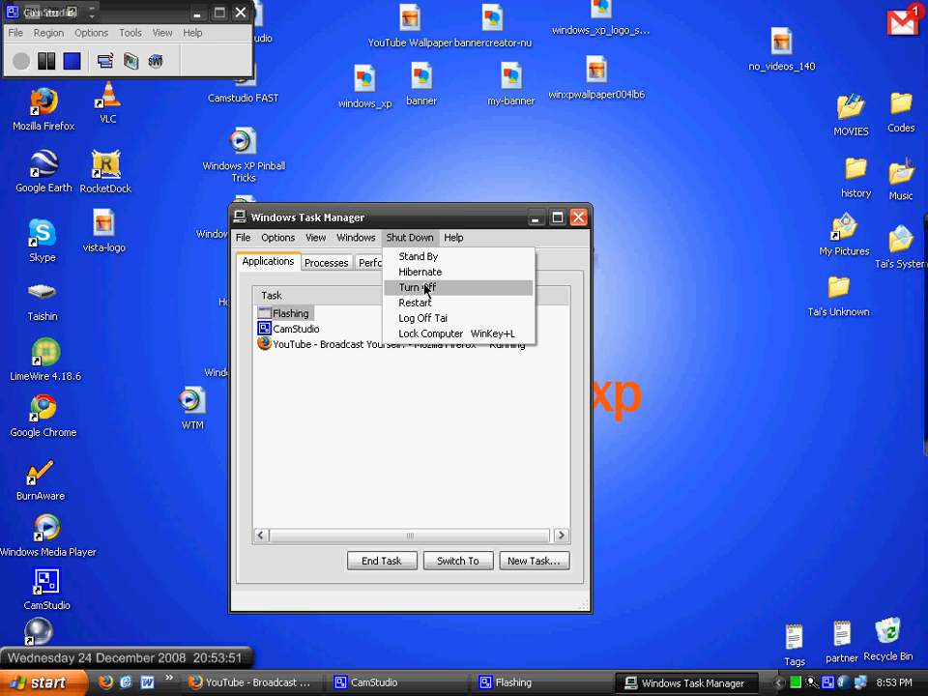
mouse_move(420, 272)
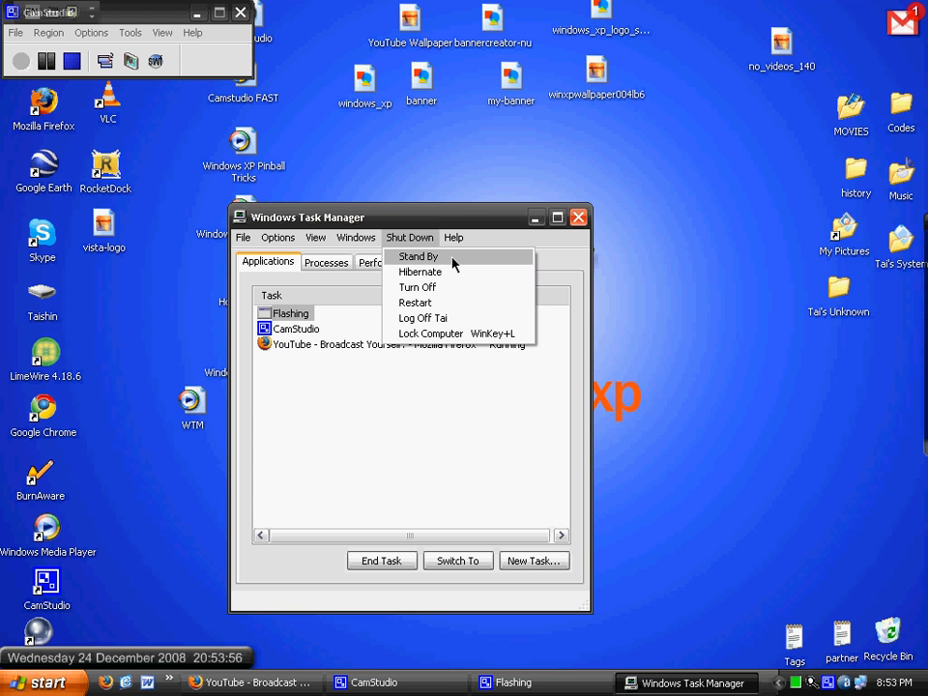
mouse_move(443, 428)
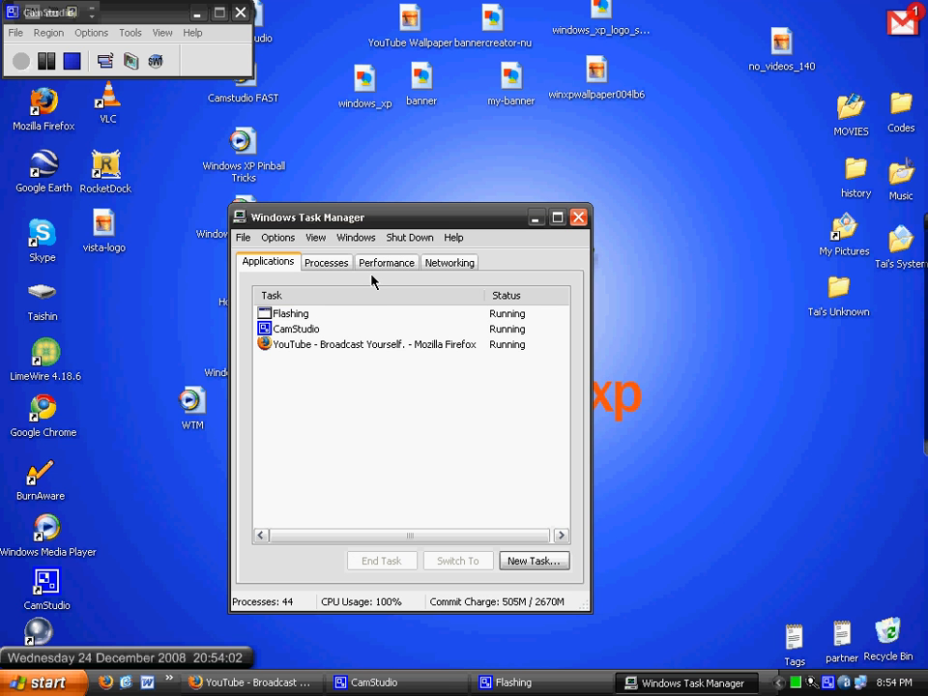
mouse_move(413, 277)
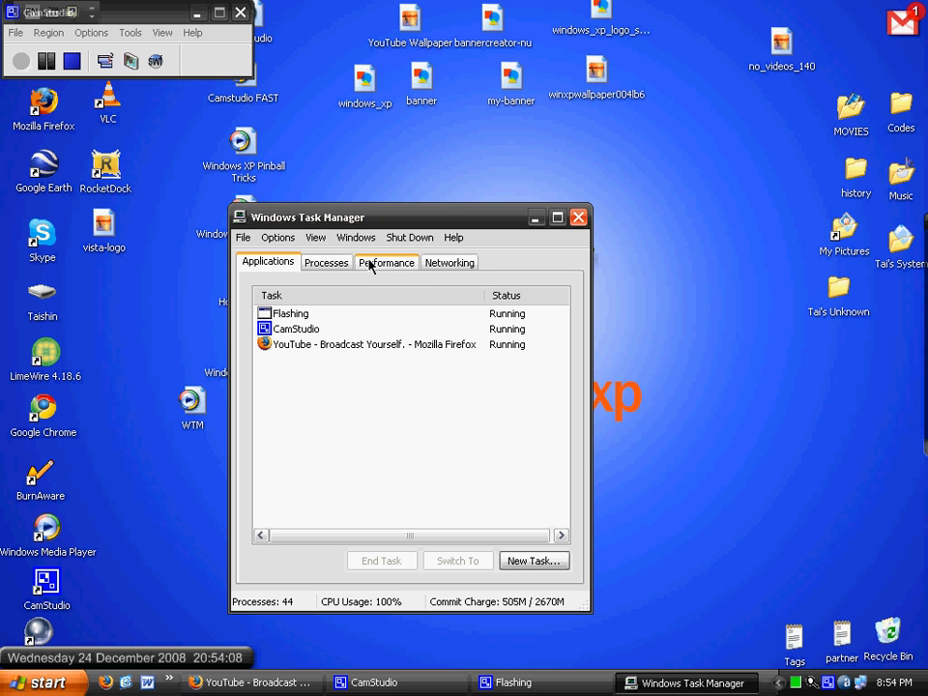
mouse_move(386, 272)
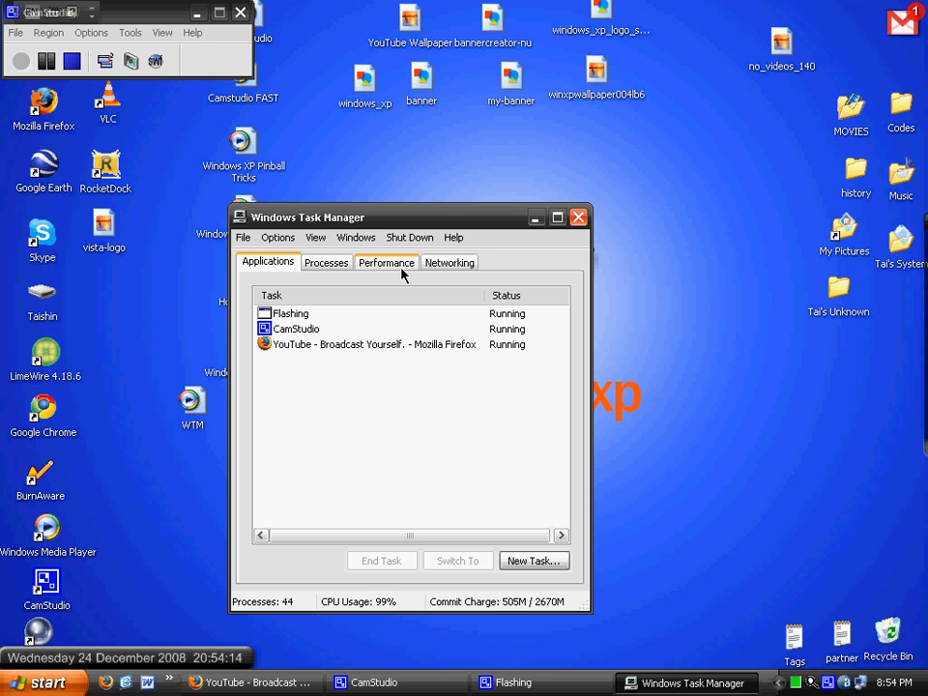
mouse_move(377, 272)
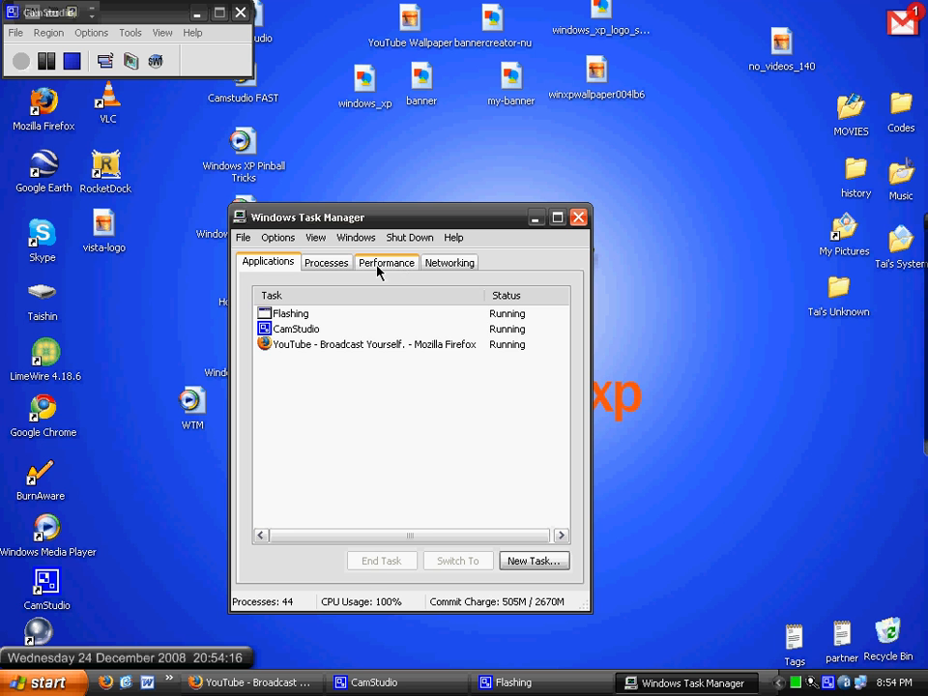
Show the Processes list with each process's CPU and memory usage.
click(327, 262)
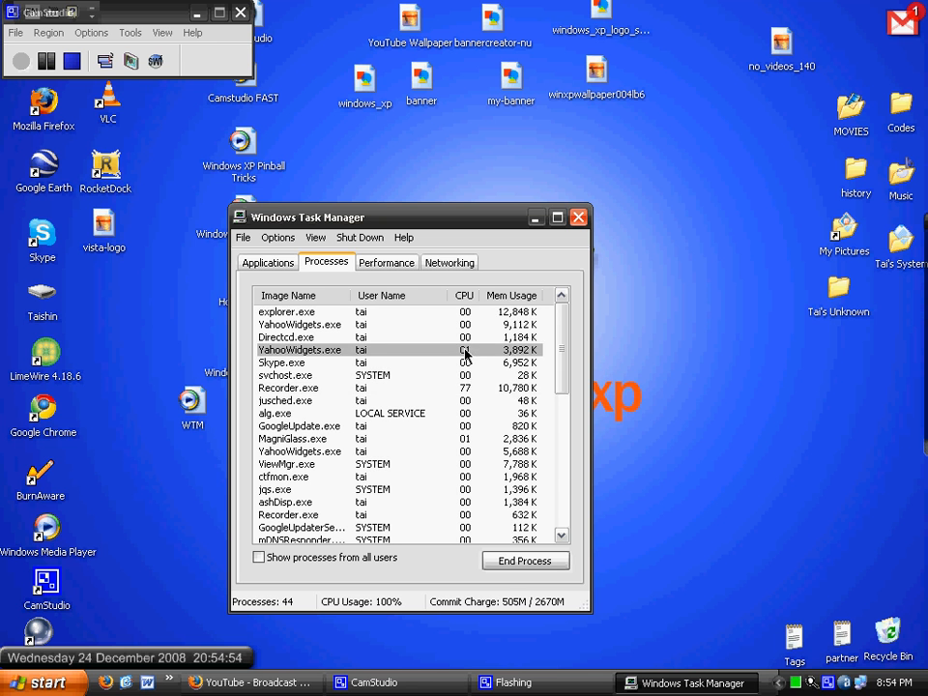
Select the high-CPU Recorder.exe process and bring up its End Process actions menu.
click(290, 387)
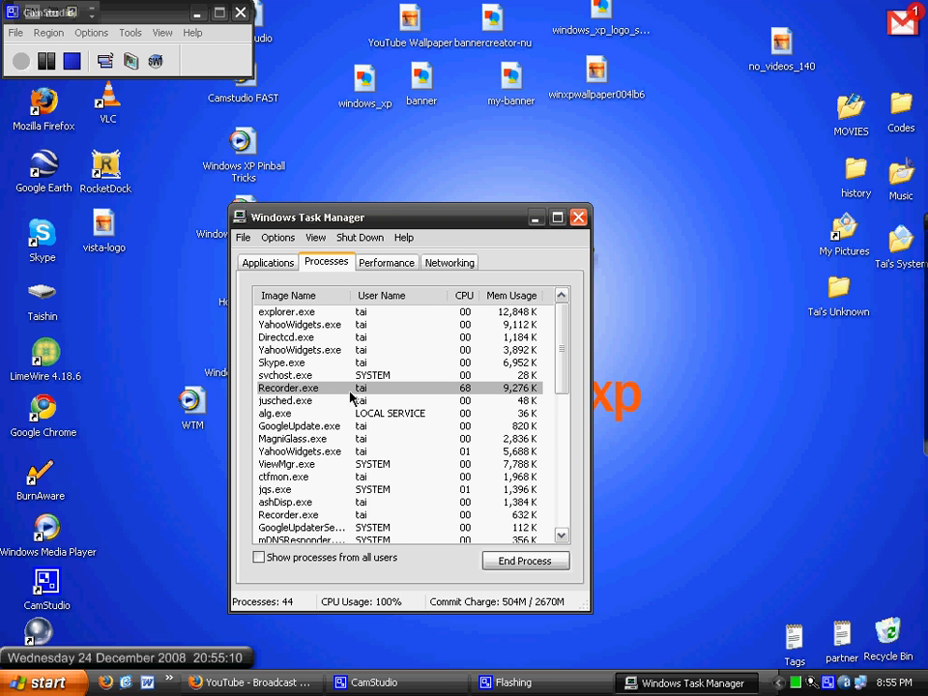
right_click(288, 387)
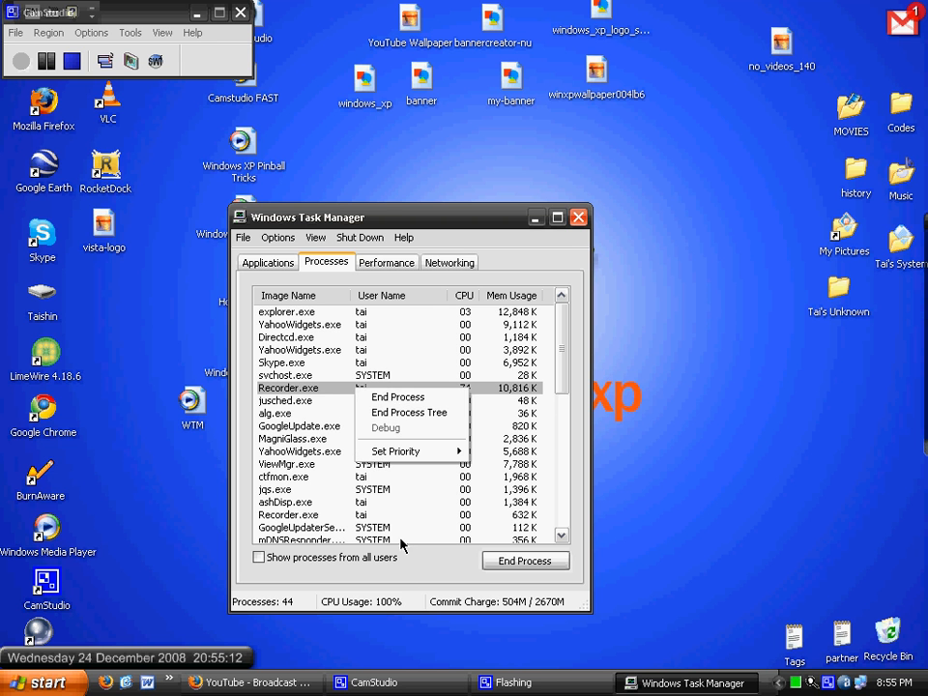